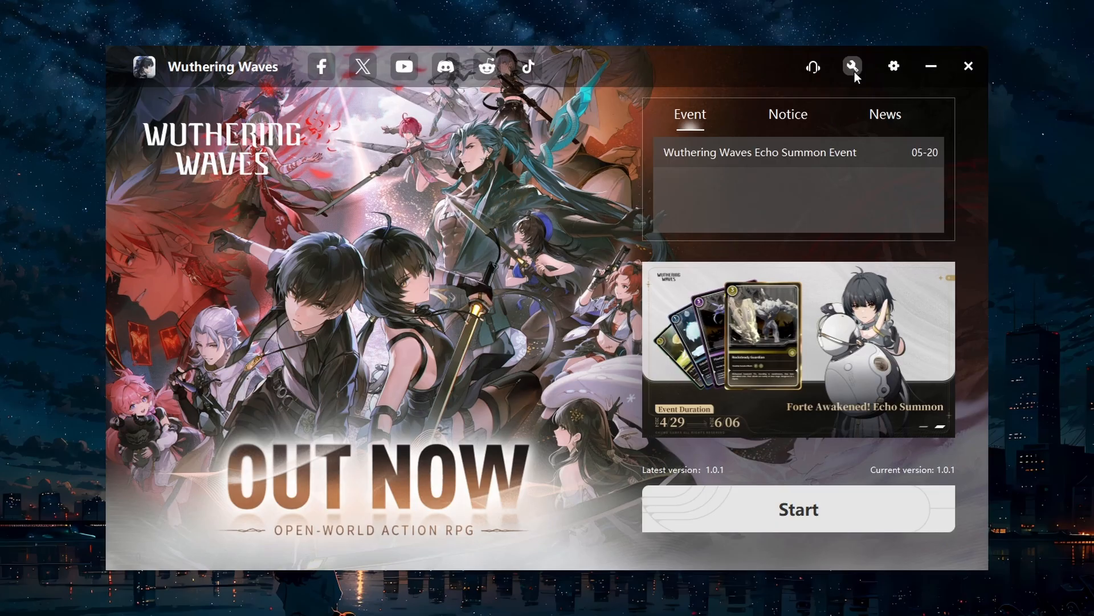
# - Start a repair scan of the Wuthering Waves game client and minimize the launcher
pyautogui.click(852, 66)
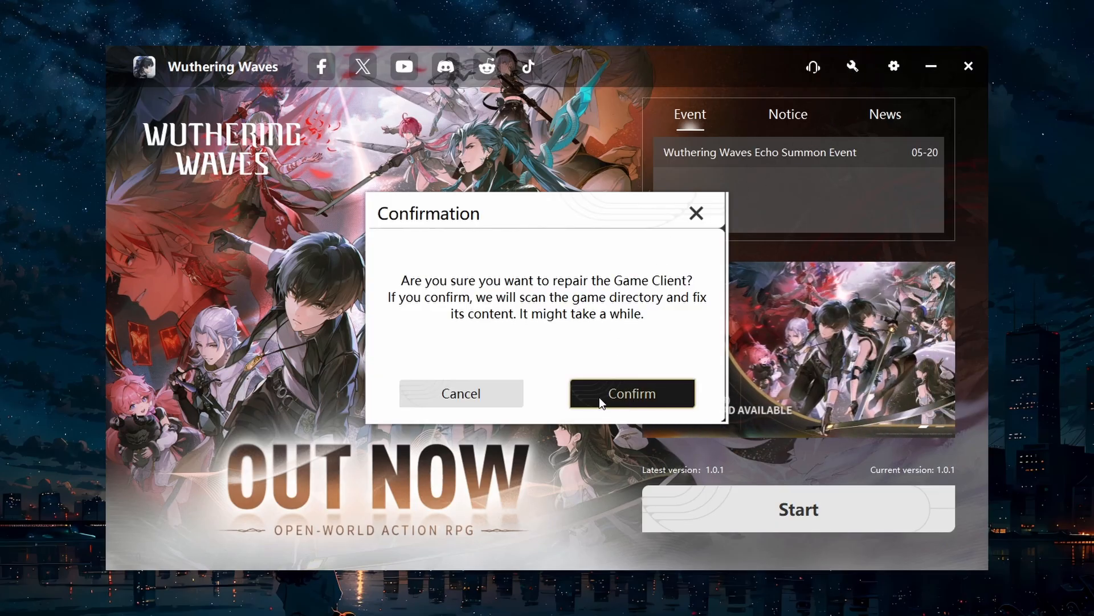
pyautogui.moveTo(566, 399)
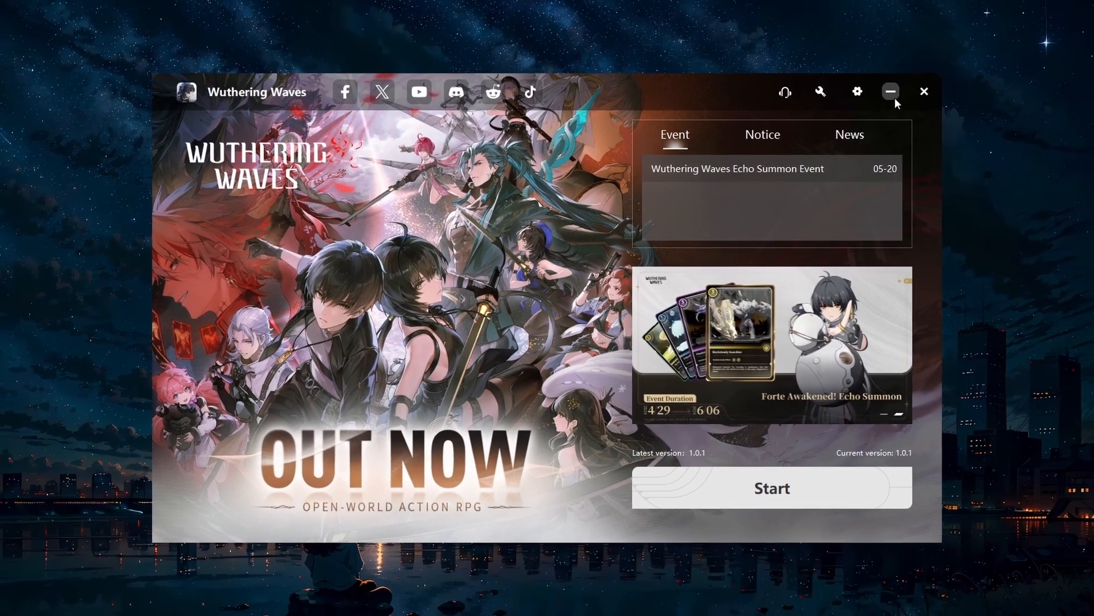
pyautogui.click(891, 91)
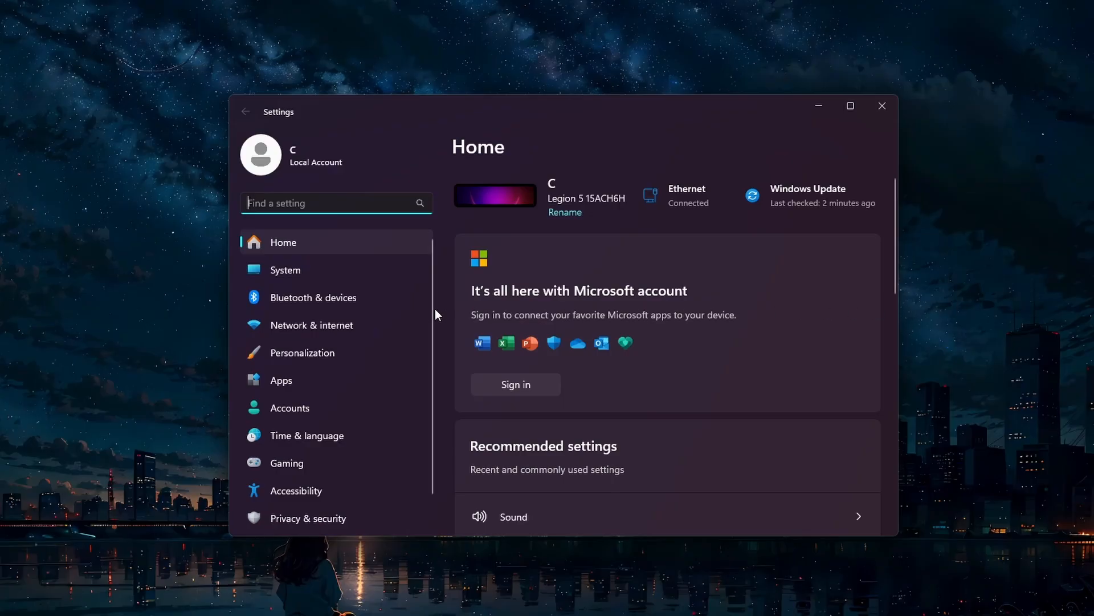
# - Review the Ethernet connection page and return to the Network & internet overview, advanced settings in view
pyautogui.click(311, 325)
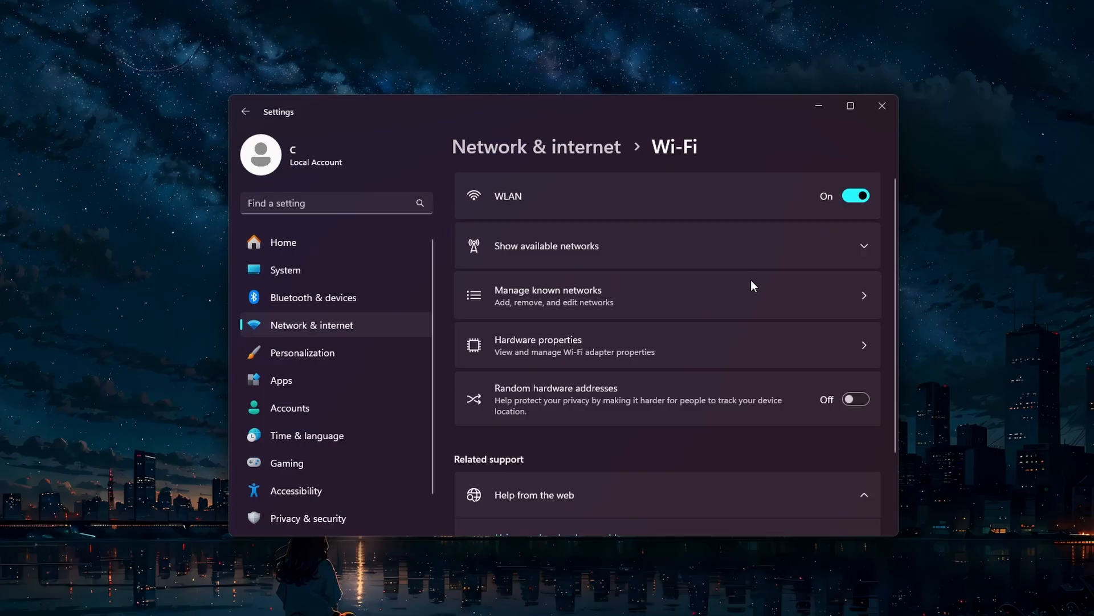
pyautogui.click(245, 111)
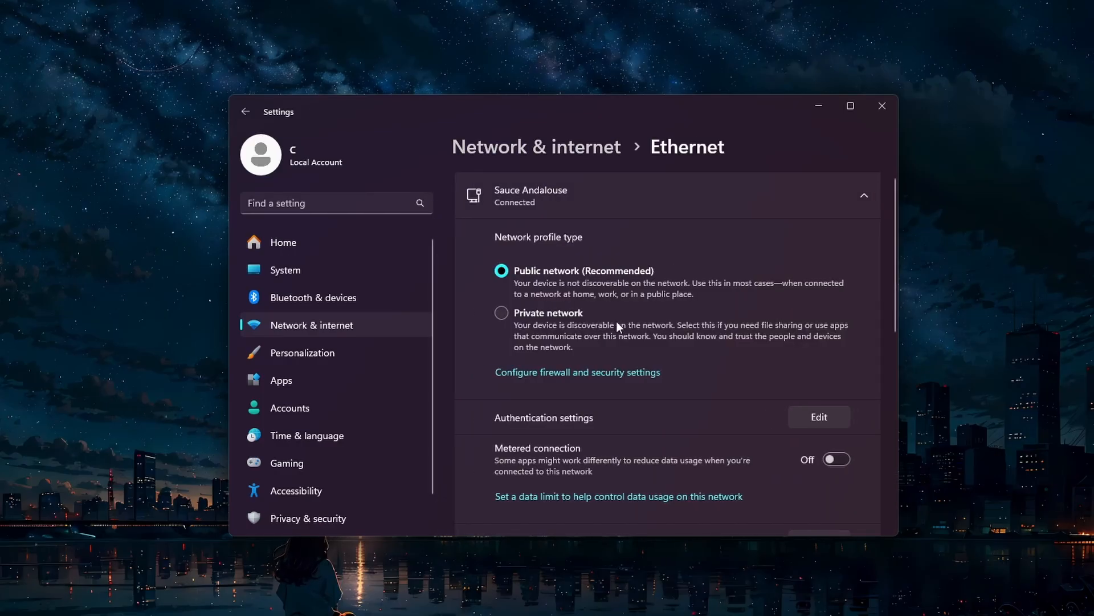
pyautogui.click(245, 111)
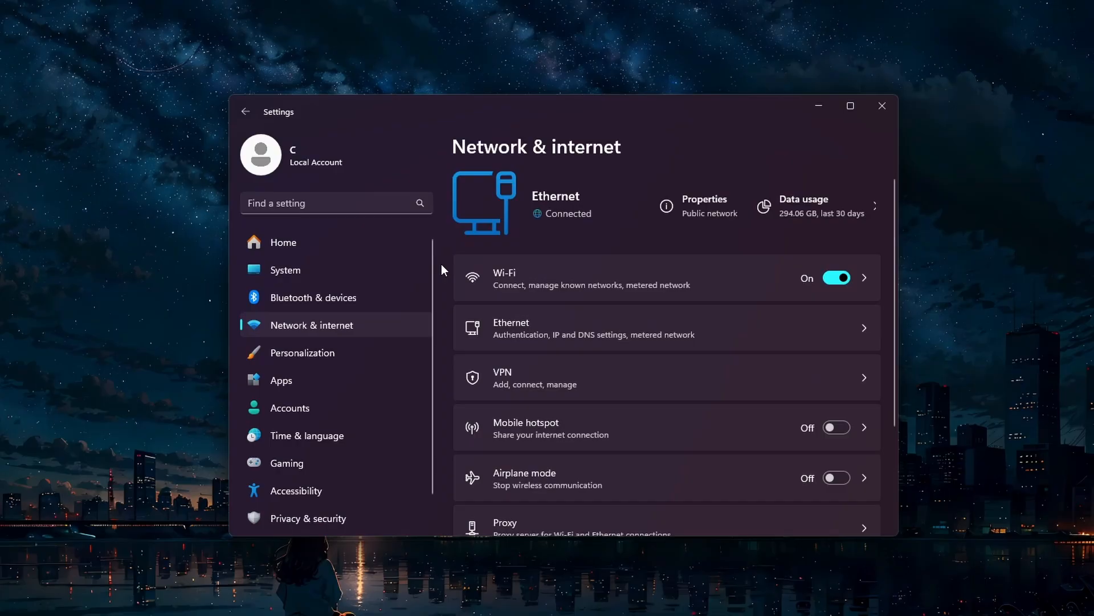
pyautogui.scroll(-3)
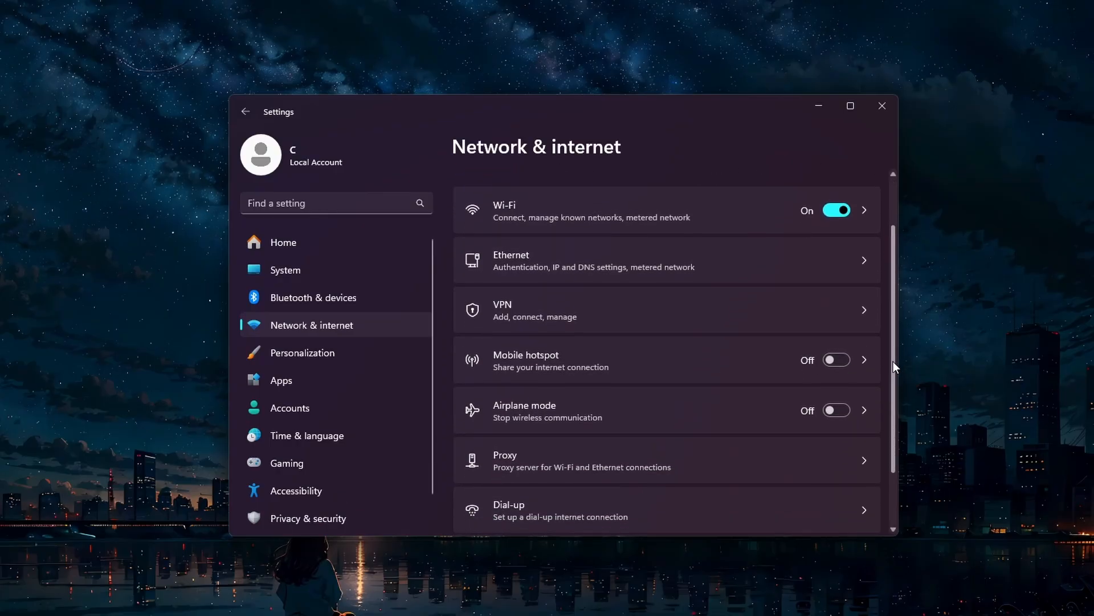
pyautogui.scroll(-3)
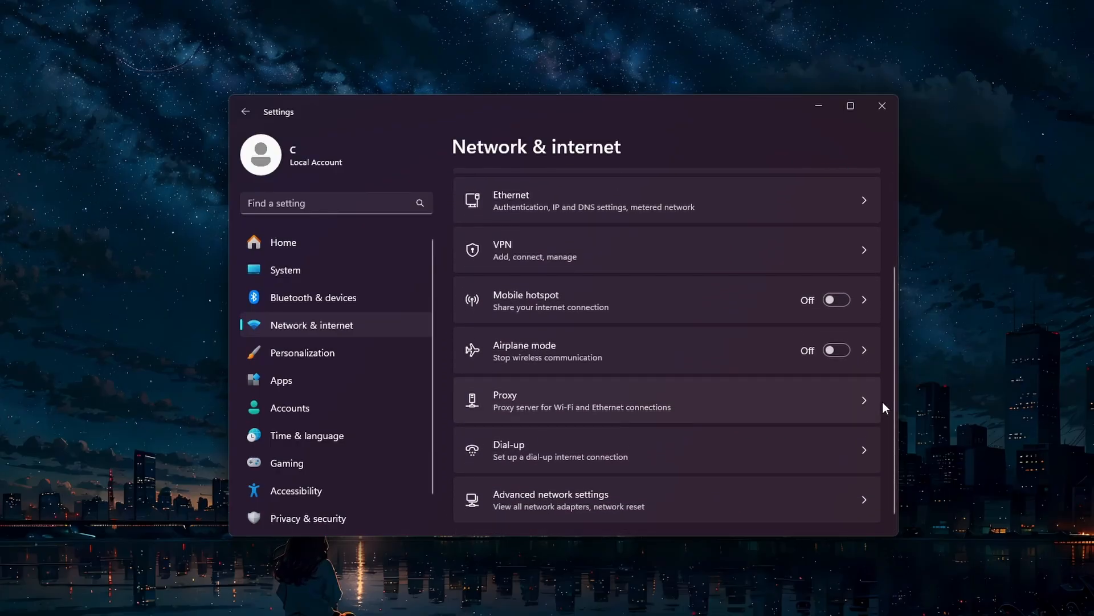
# - Confirm no VPN connection is configured, then search for 'firewall & network protection'
pyautogui.click(663, 249)
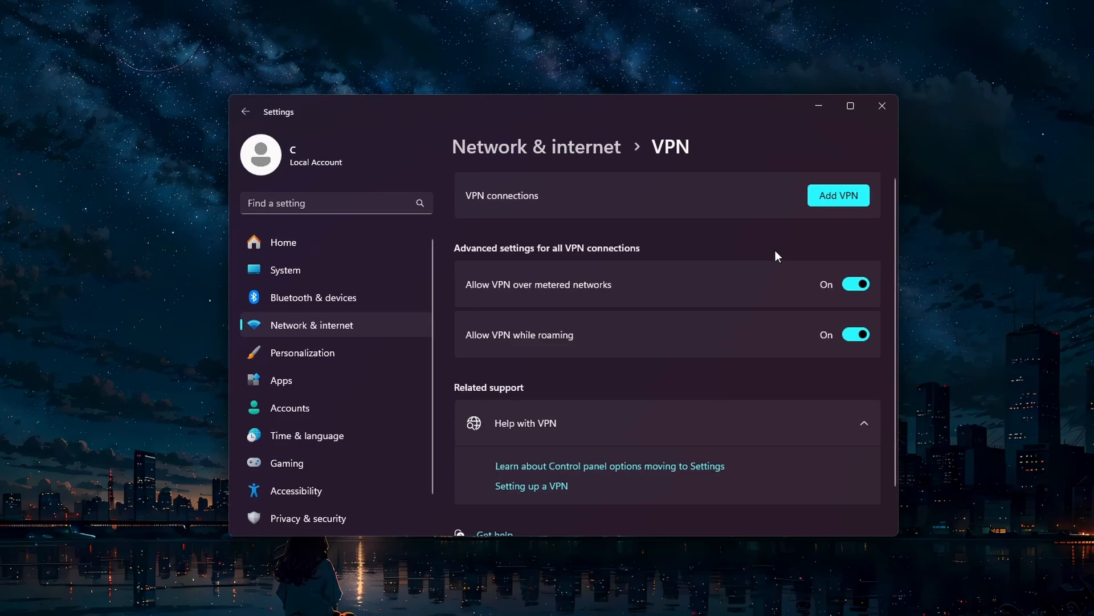
pyautogui.moveTo(766, 253)
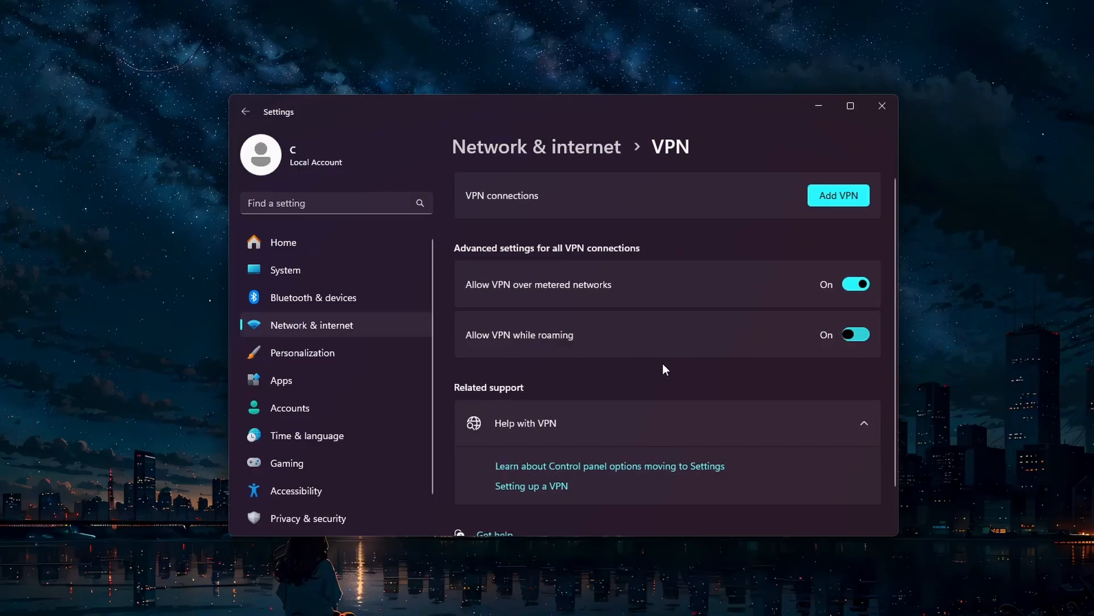
pyautogui.click(245, 107)
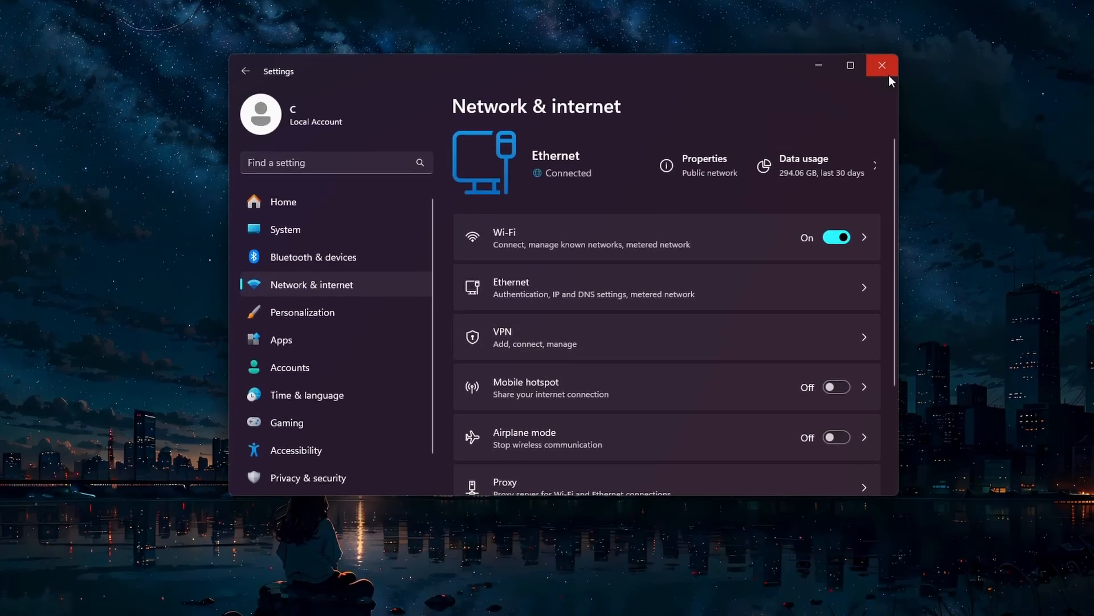
pyautogui.write('firewall & network protection')
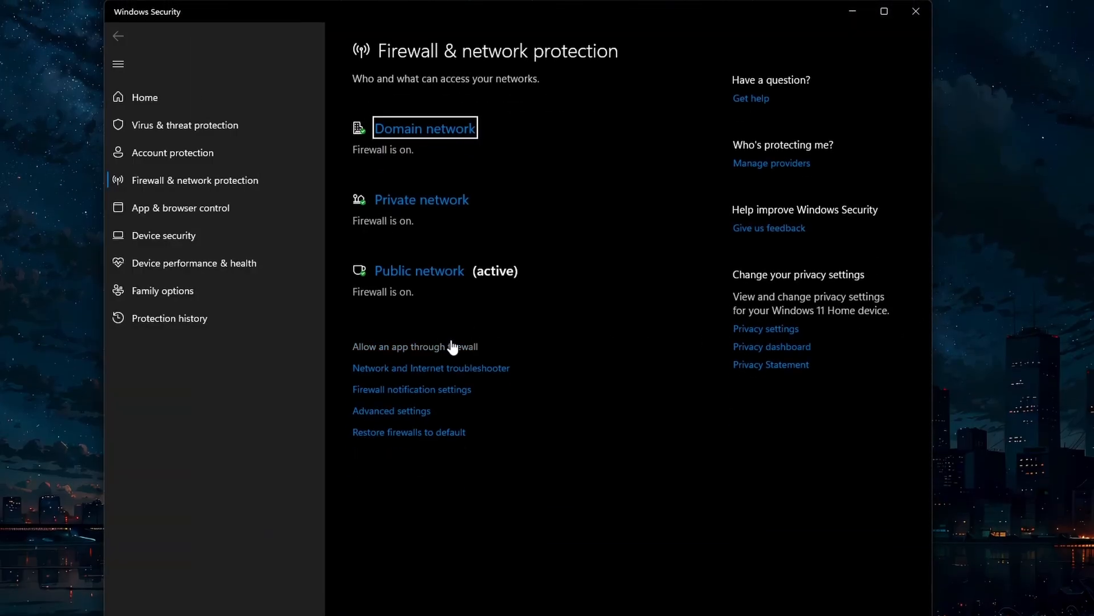
# - Unlock the firewall allowed-apps list for editing and begin adding another app
pyautogui.click(412, 346)
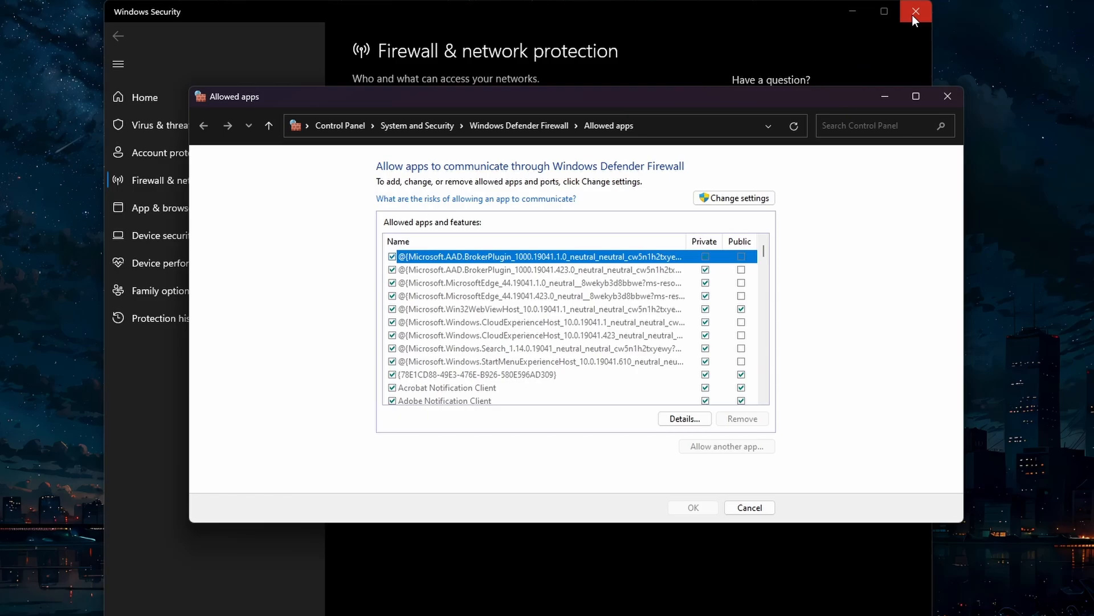
pyautogui.click(915, 12)
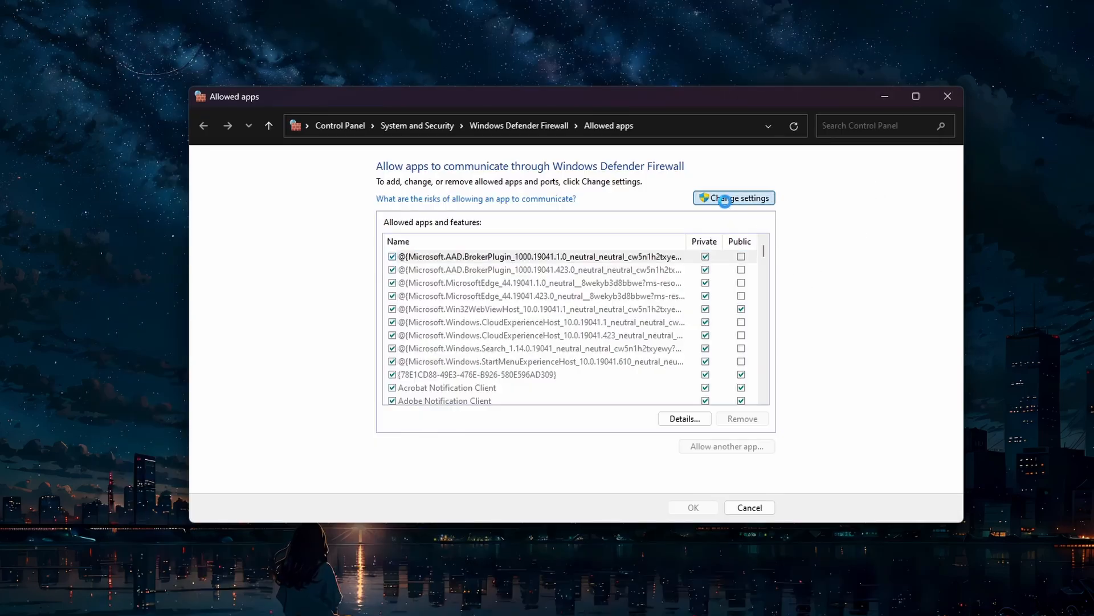
pyautogui.click(733, 197)
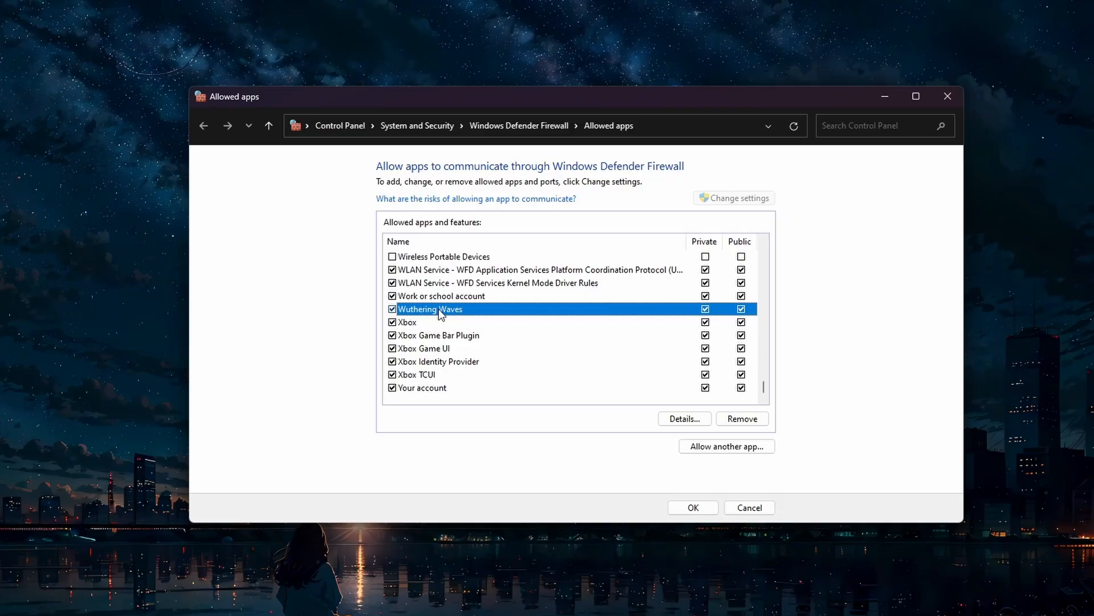
pyautogui.moveTo(626, 421)
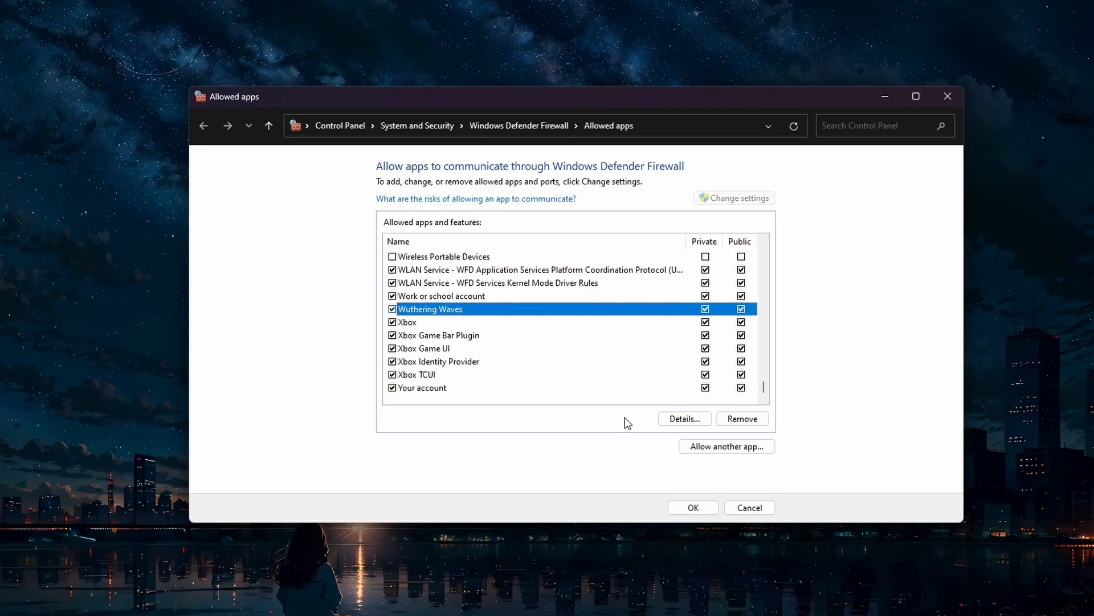
pyautogui.click(726, 446)
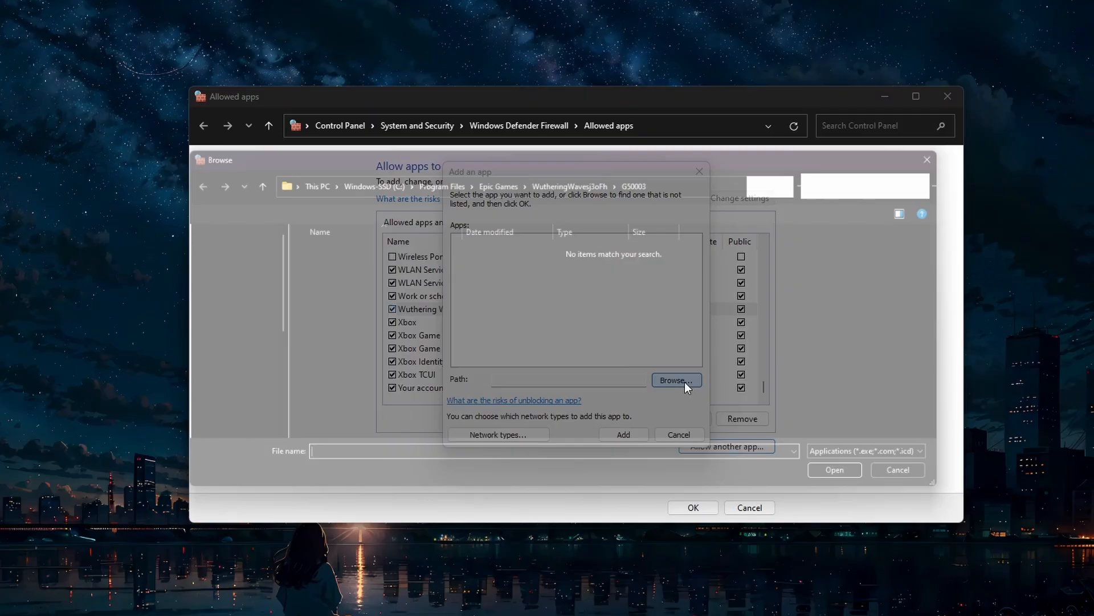
# - Browse to Program Files\Epic Games\WutheringWavesj3oFh, pick the launcher and confirm the allowed-app settings
pyautogui.click(675, 380)
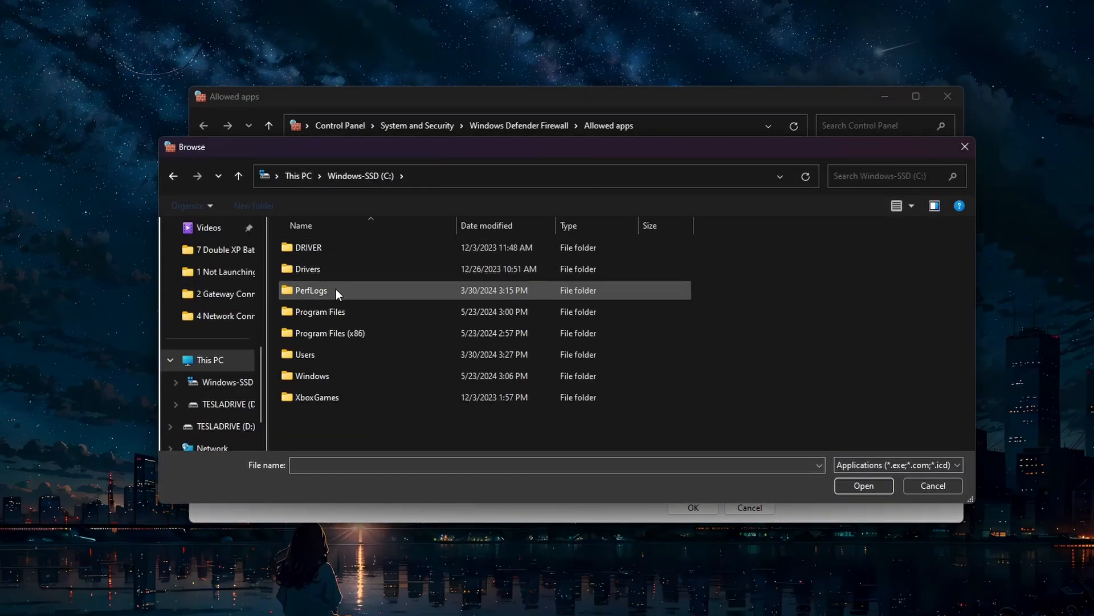
pyautogui.doubleClick(320, 311)
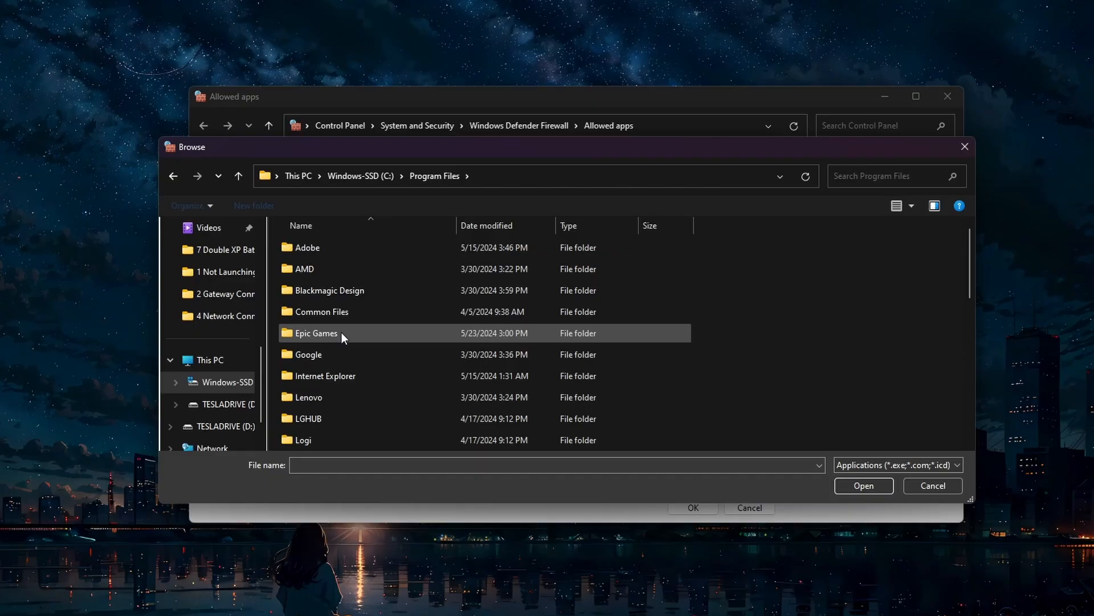
pyautogui.doubleClick(315, 333)
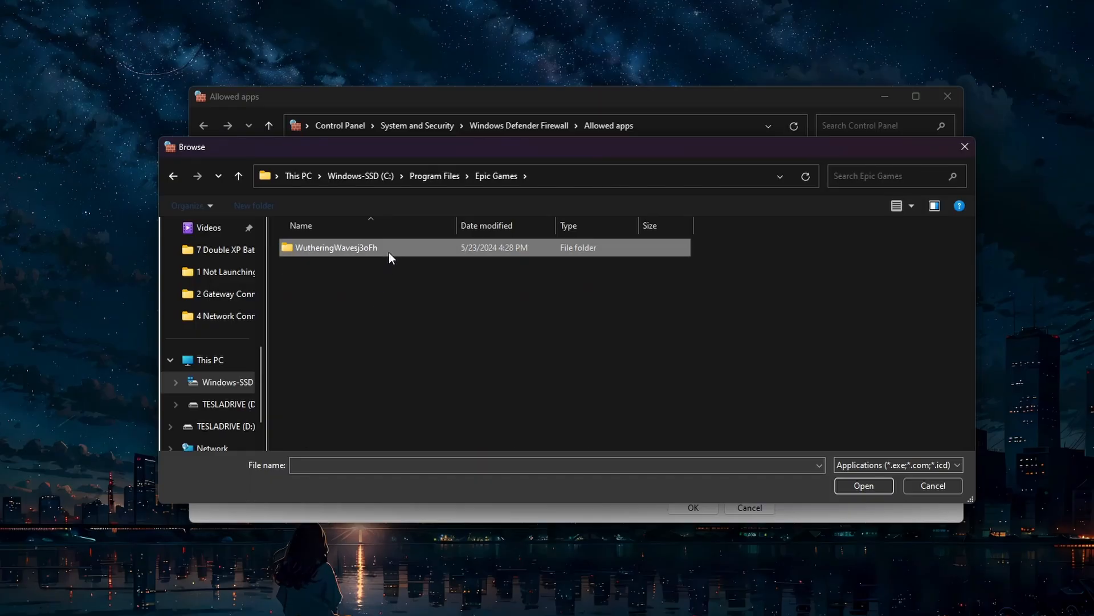
pyautogui.doubleClick(336, 247)
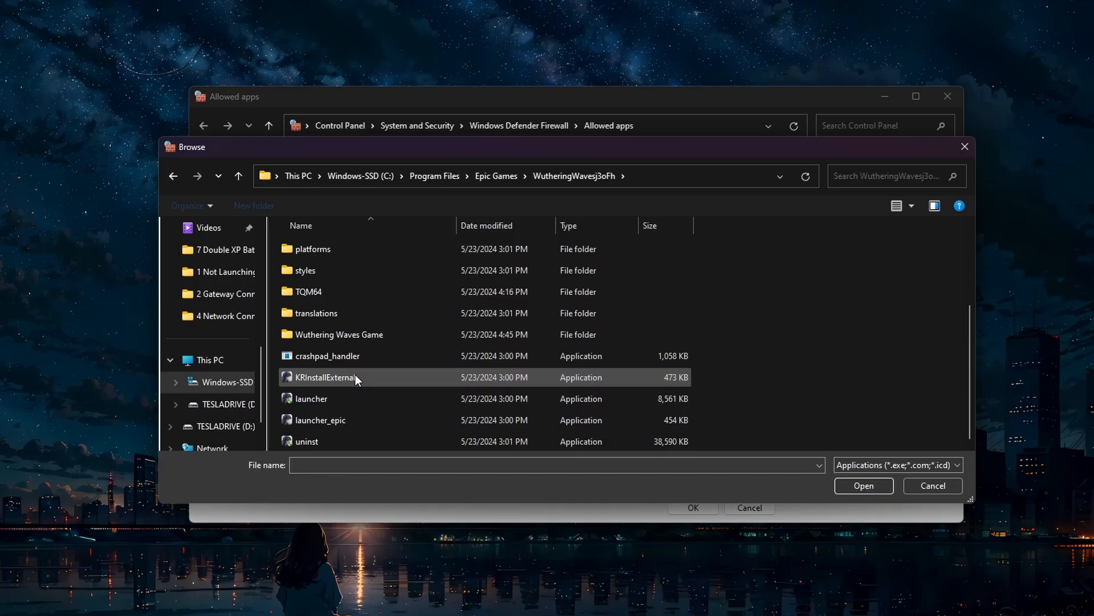
pyautogui.click(310, 398)
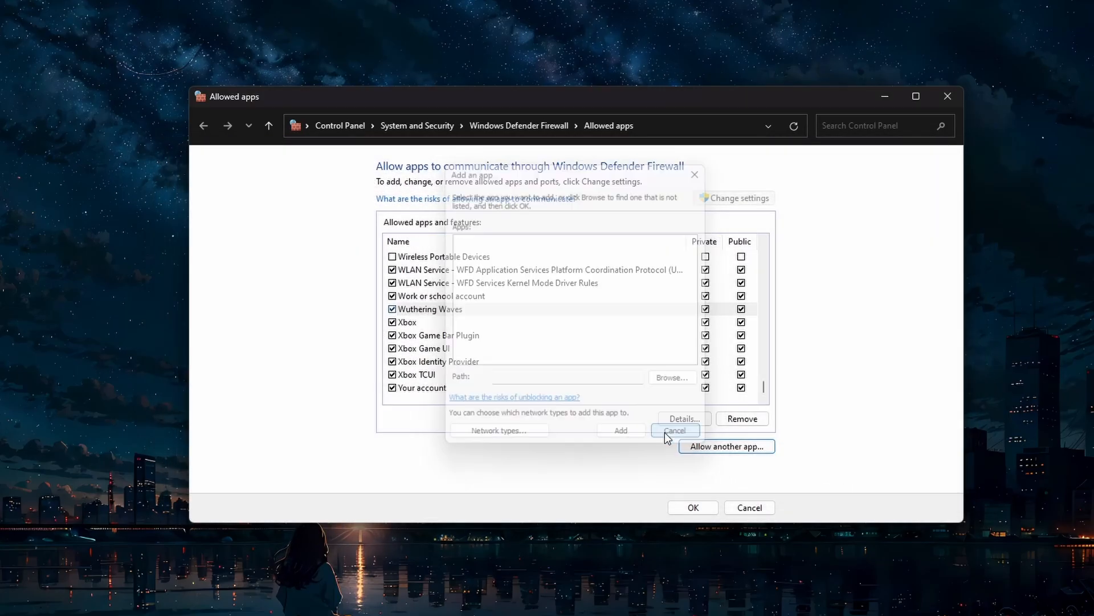
pyautogui.click(674, 430)
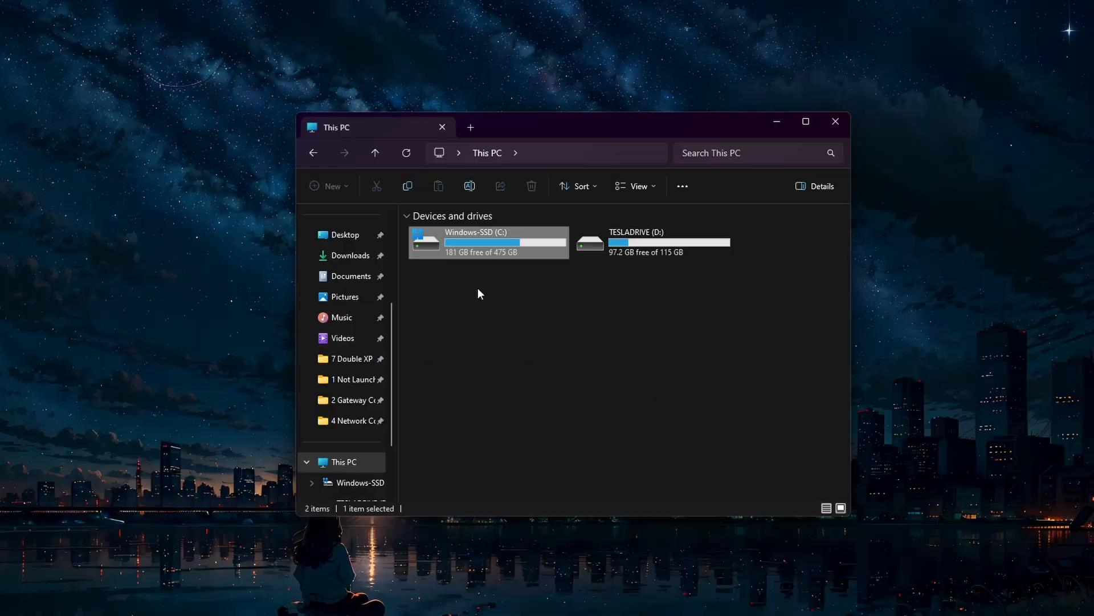
# - Navigate C:\Program Files\Epic Games\WutheringWavesj3oFh and bring up the launcher's Properties
pyautogui.doubleClick(489, 242)
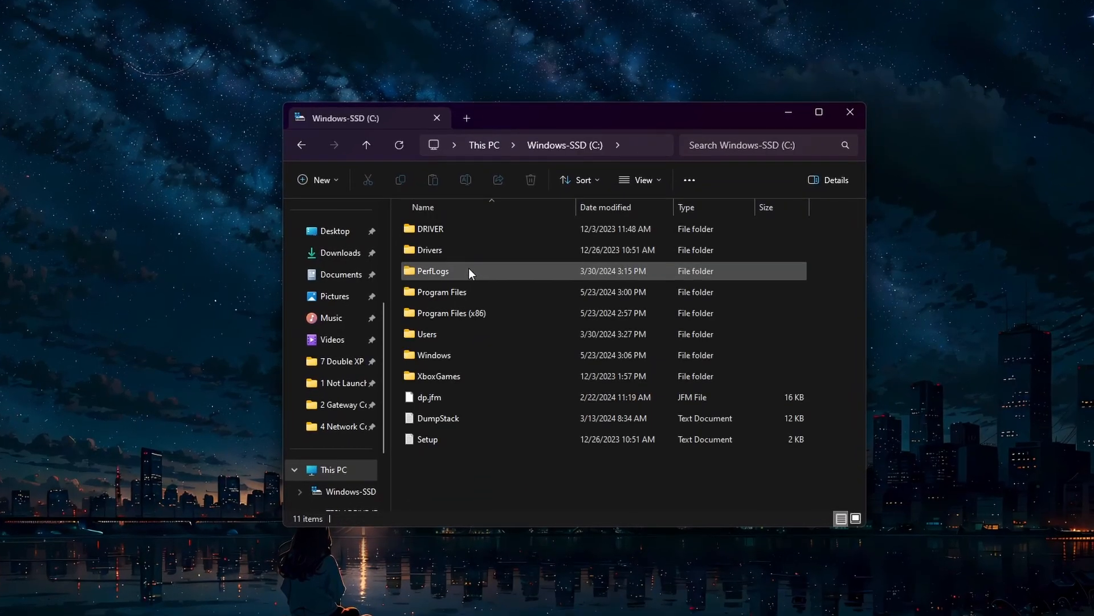
pyautogui.doubleClick(442, 292)
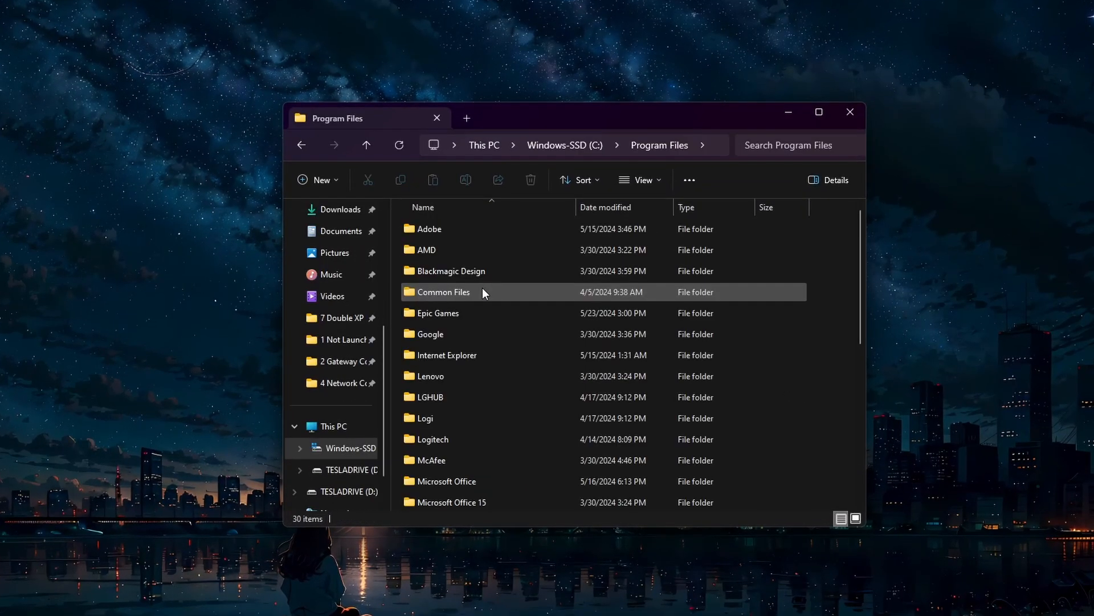
pyautogui.doubleClick(440, 312)
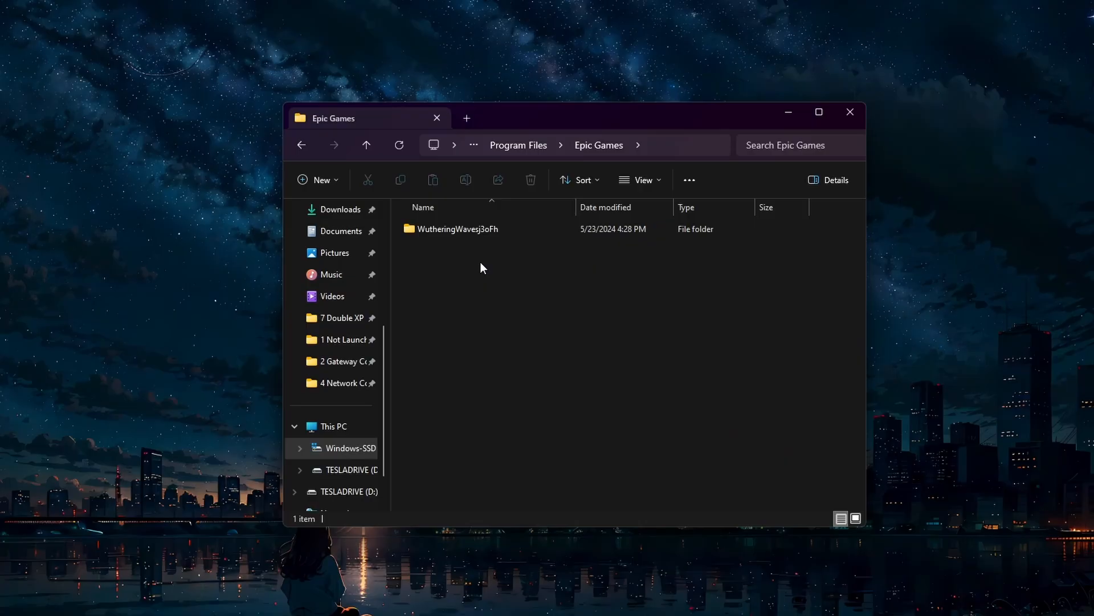
pyautogui.doubleClick(458, 228)
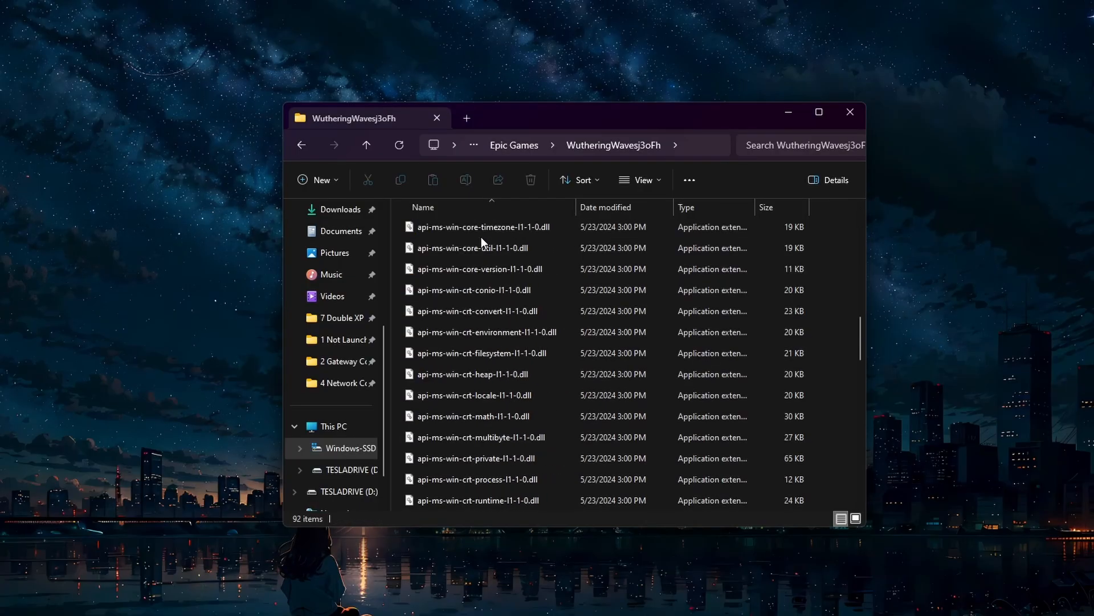
pyautogui.scroll(-3)
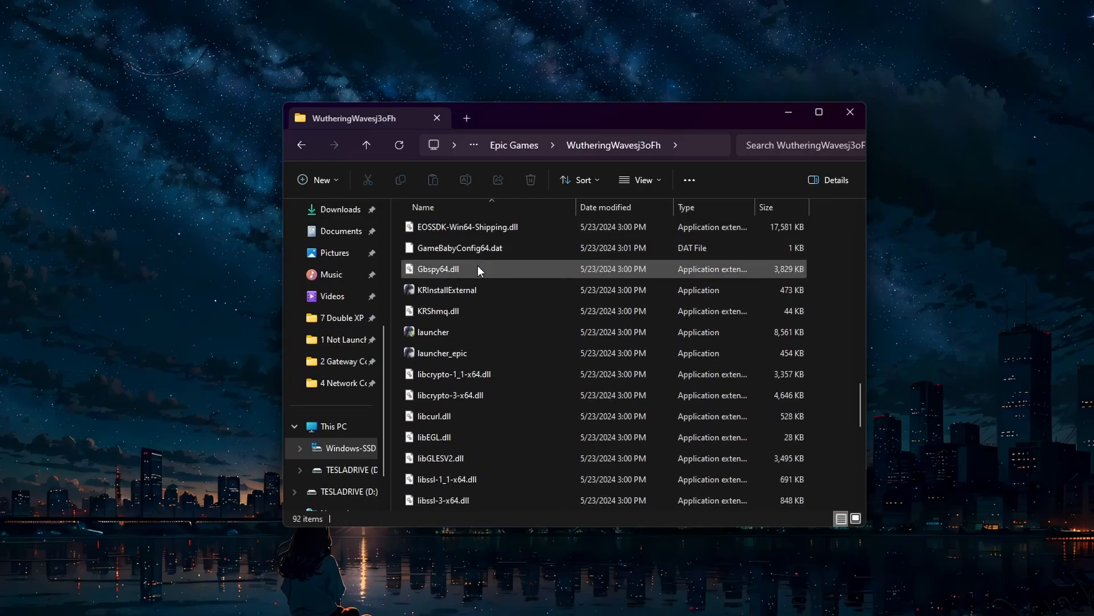
pyautogui.click(433, 332)
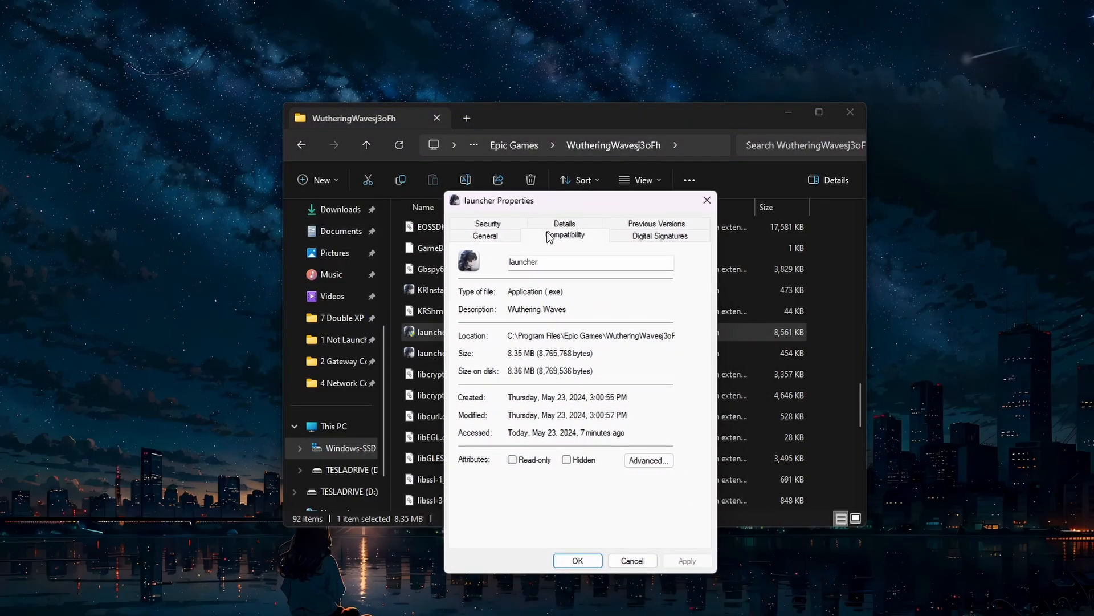
# - Enable 'Run this program as an administrator' in the launcher's Compatibility settings and save
pyautogui.click(566, 235)
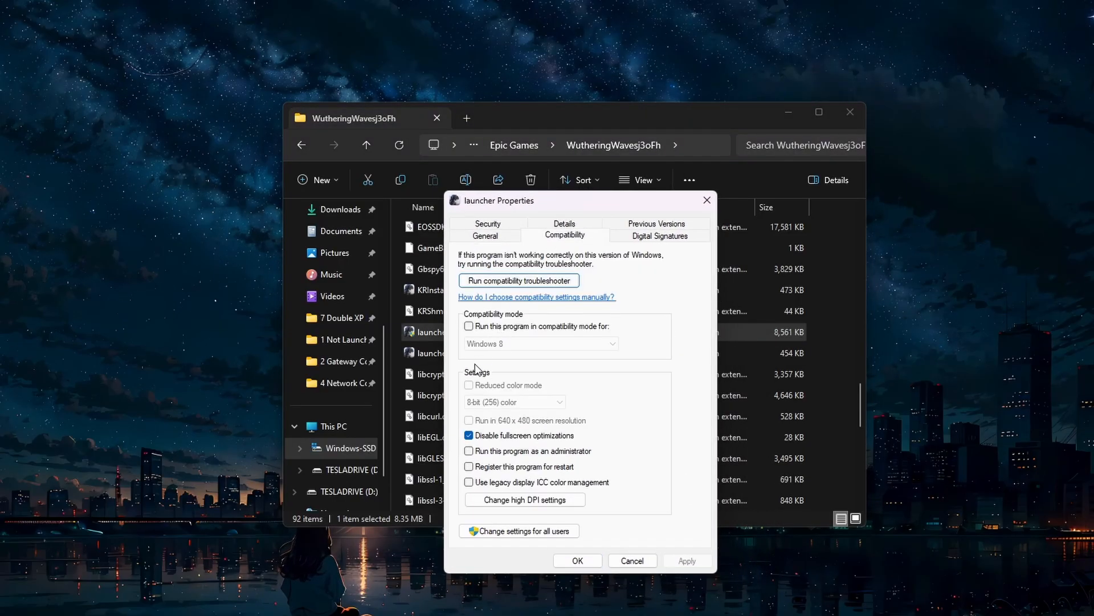
pyautogui.click(469, 452)
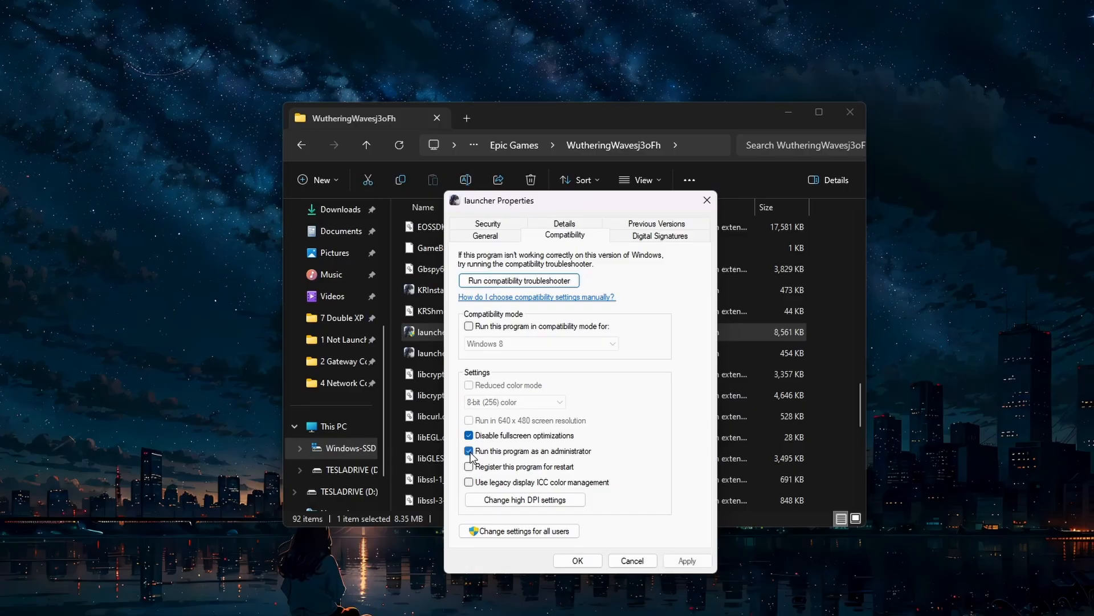
pyautogui.click(469, 450)
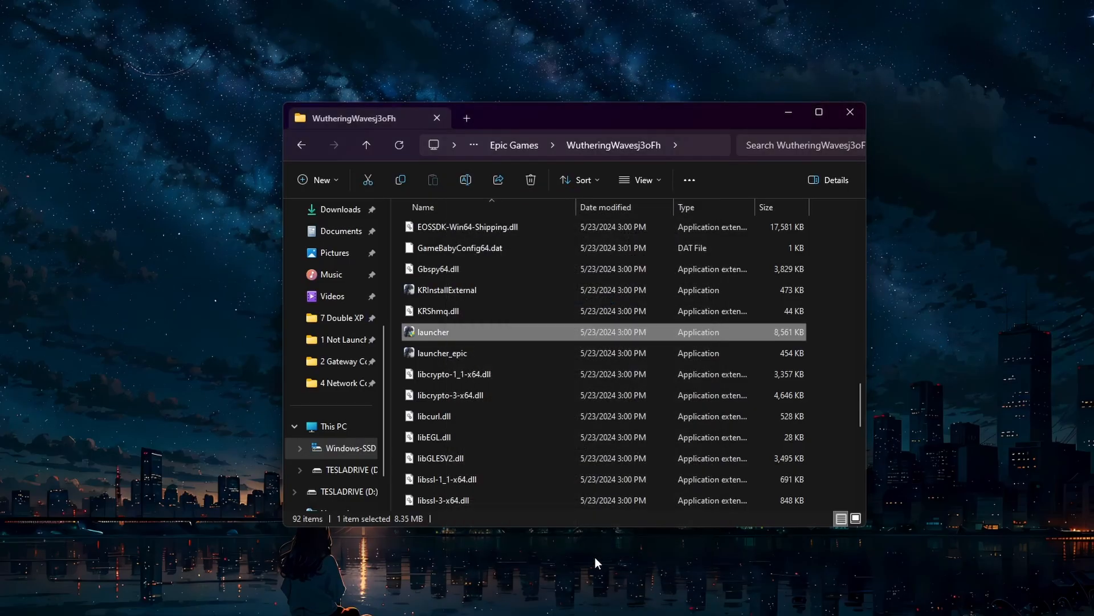
pyautogui.moveTo(598, 547)
pyautogui.write('sett')
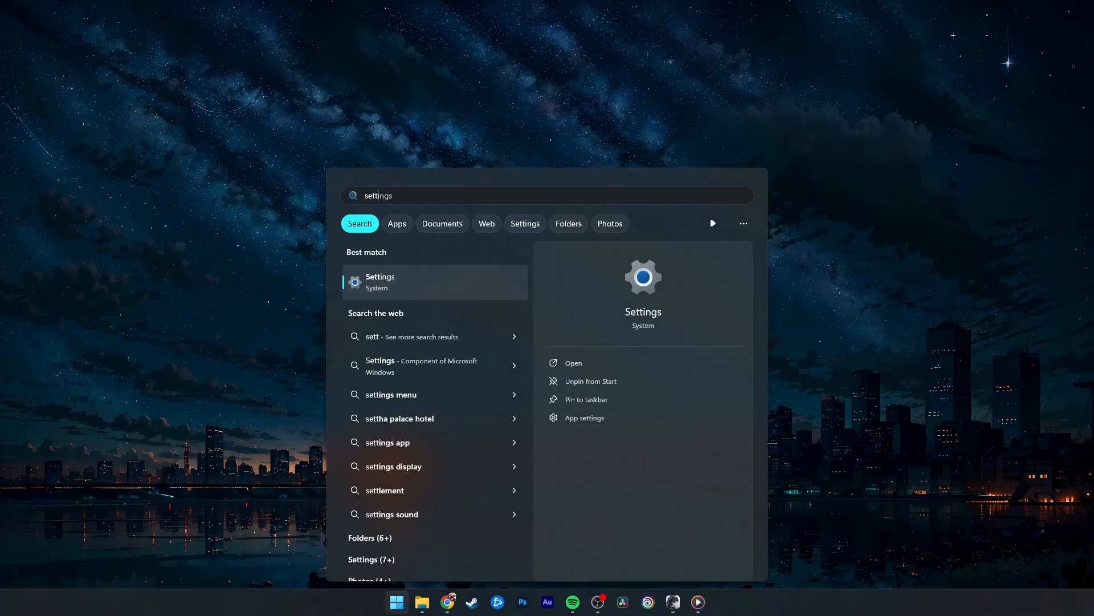
# - Launch Settings, go to Windows Update and start checking for updates
pyautogui.click(381, 281)
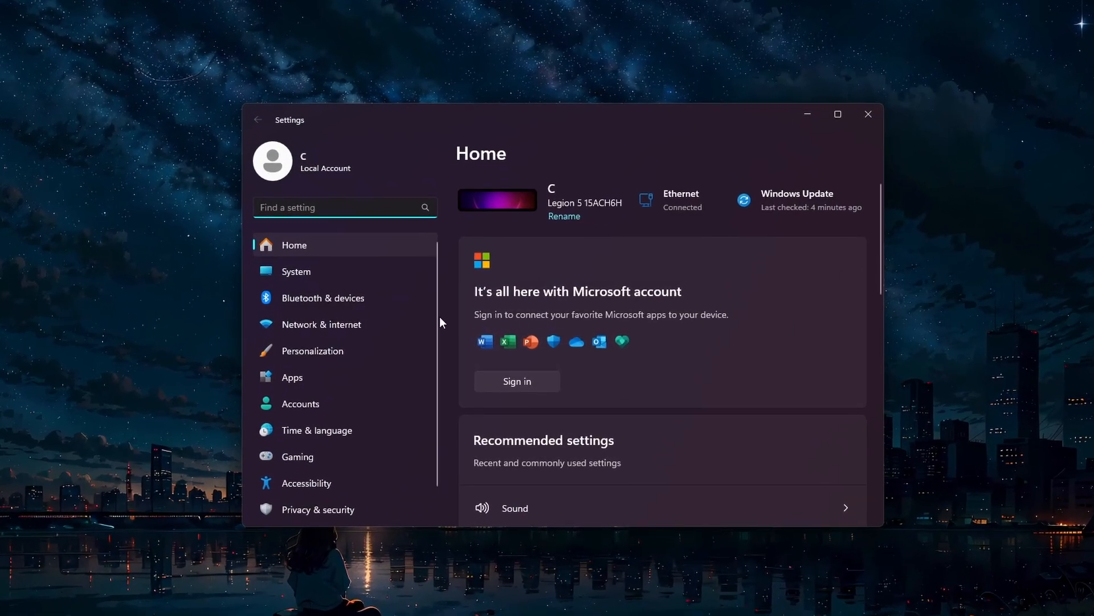
pyautogui.scroll(-3)
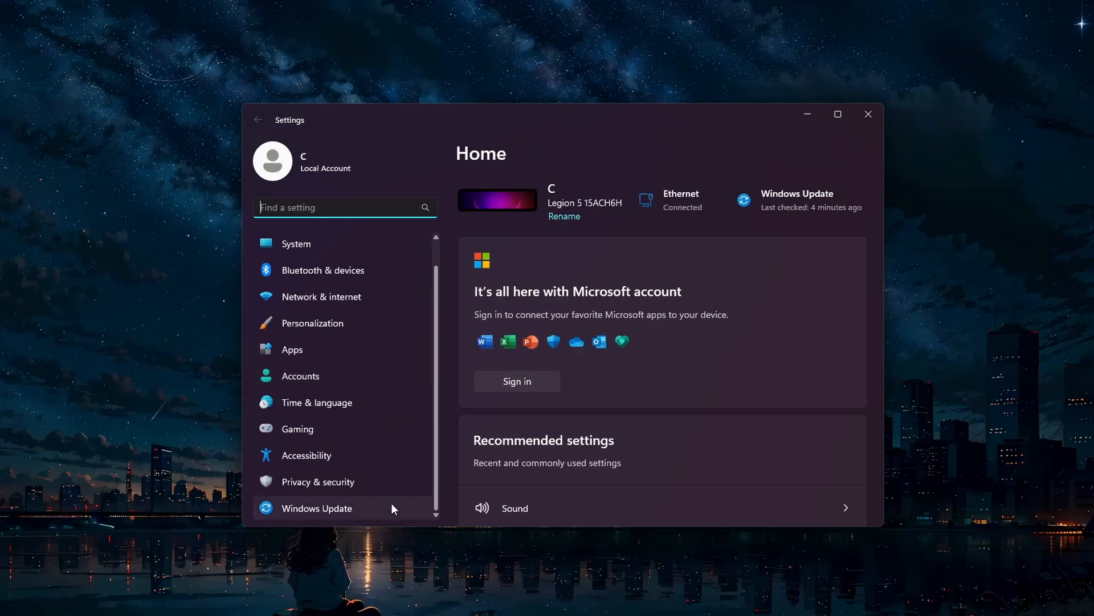
pyautogui.click(317, 507)
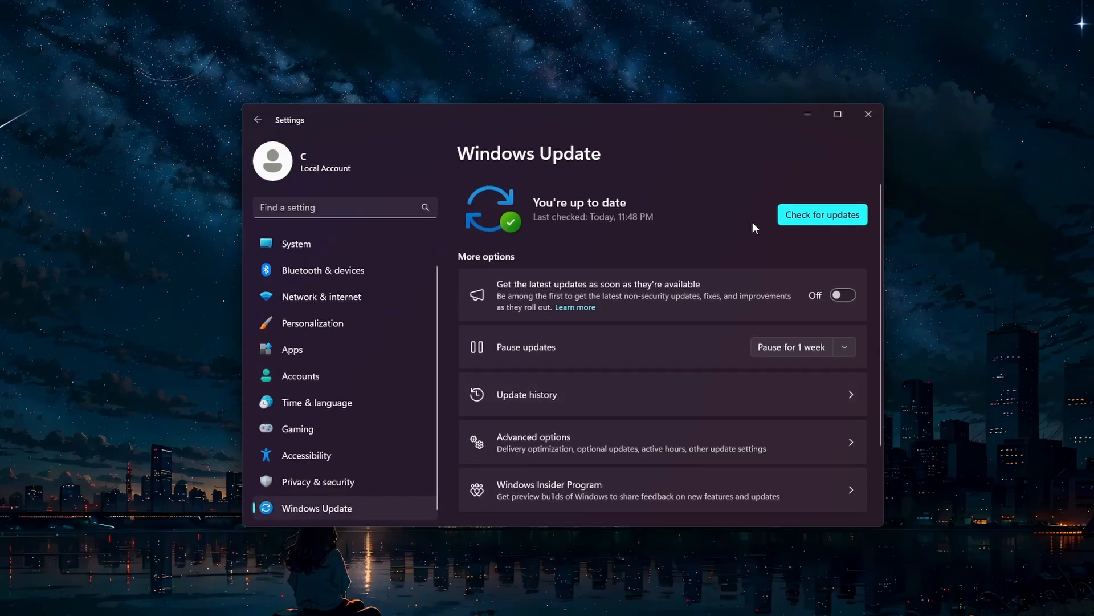
pyautogui.click(822, 215)
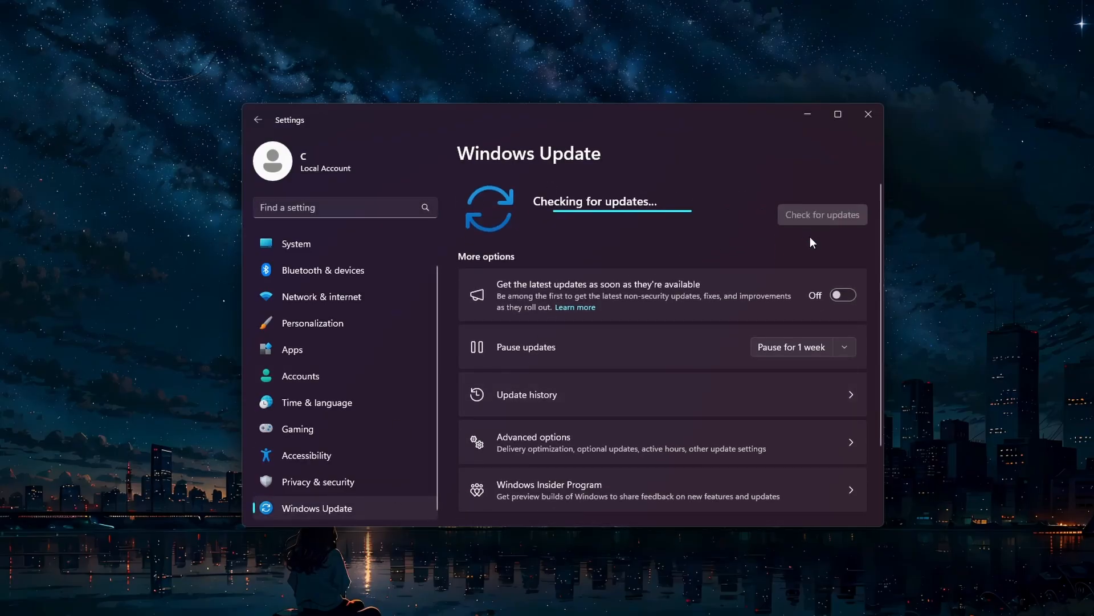